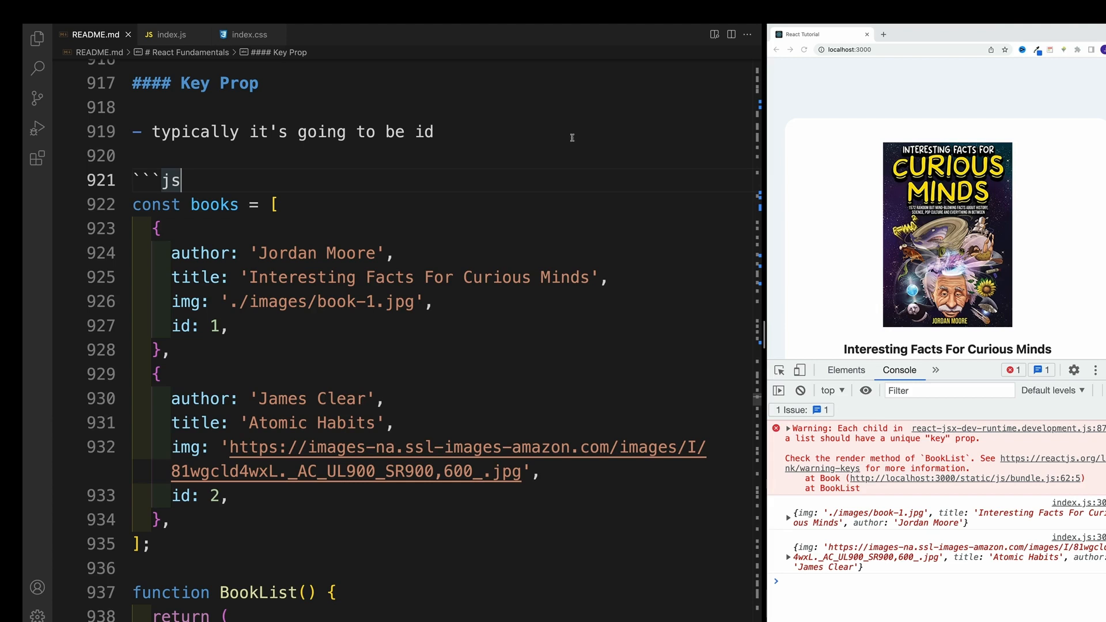
mouse_move(465, 192)
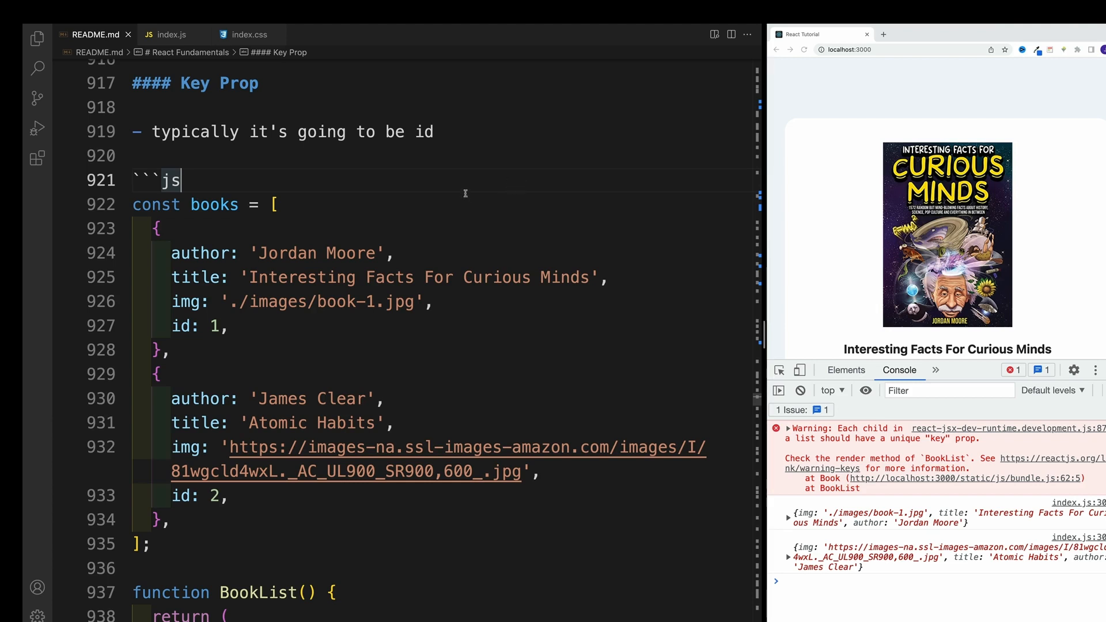
Scroll through the open notes, then switch to the index.js file
scroll("down", 3)
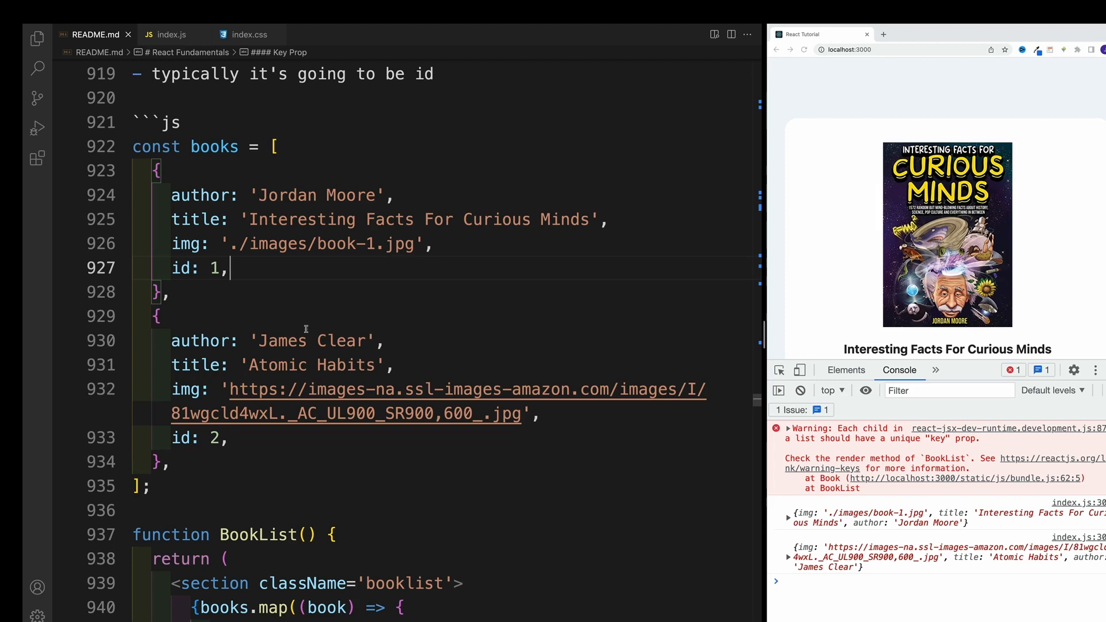
mouse_move(368, 299)
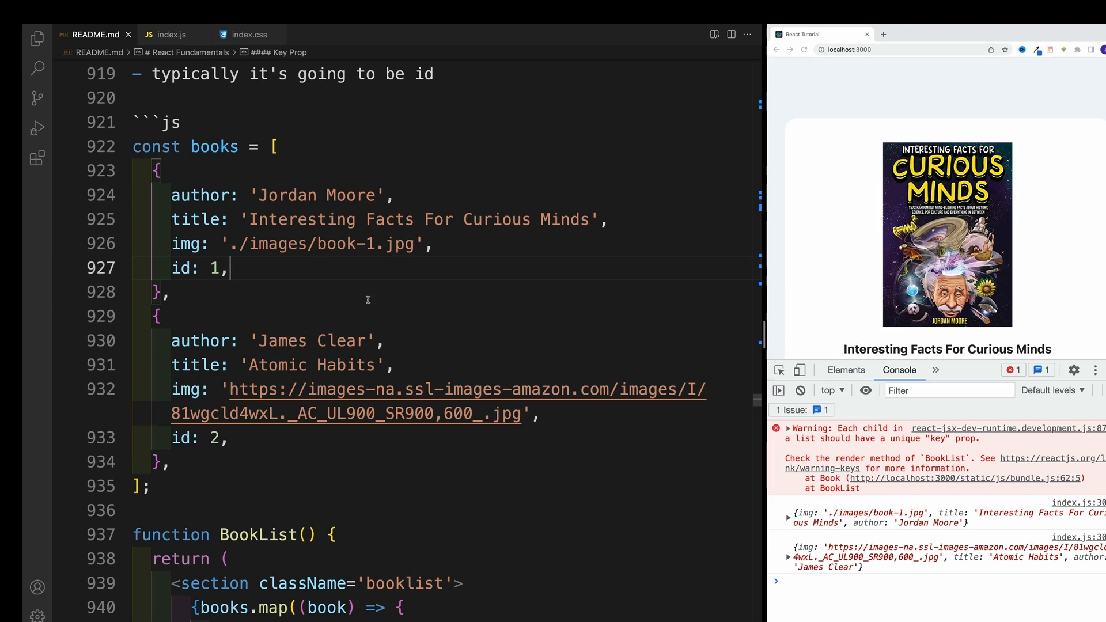
scroll("down", 3)
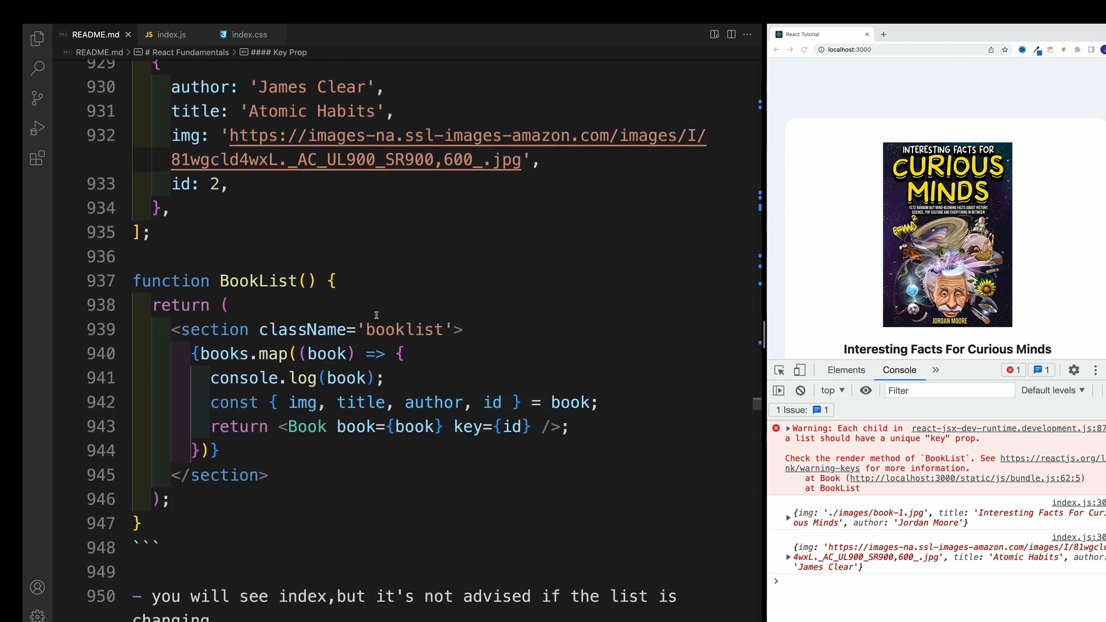
scroll("down", 3)
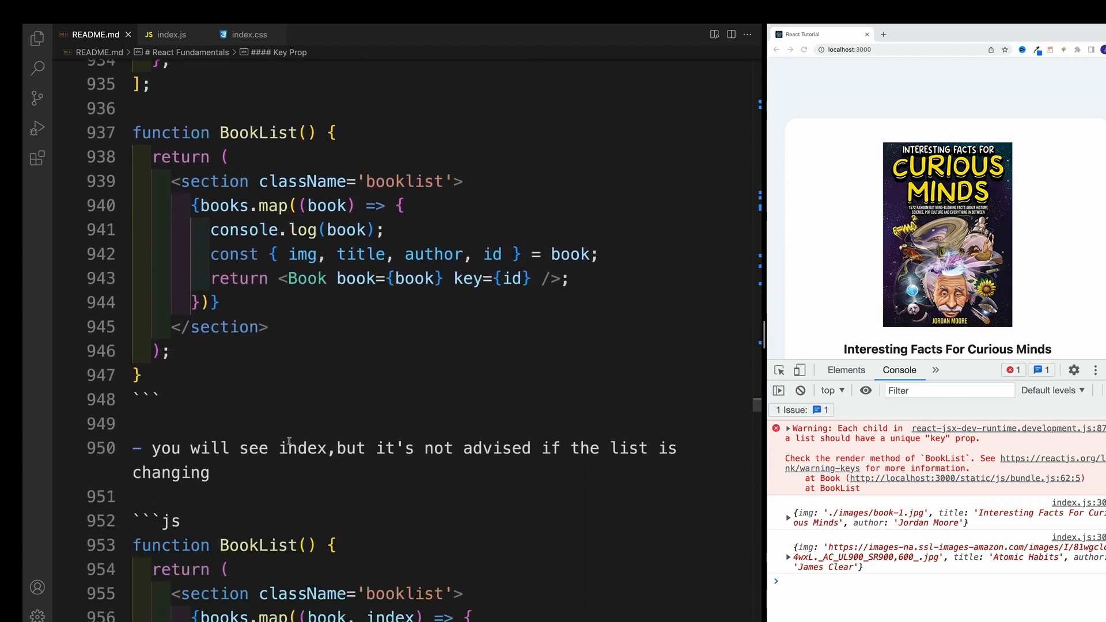
scroll("up", 3)
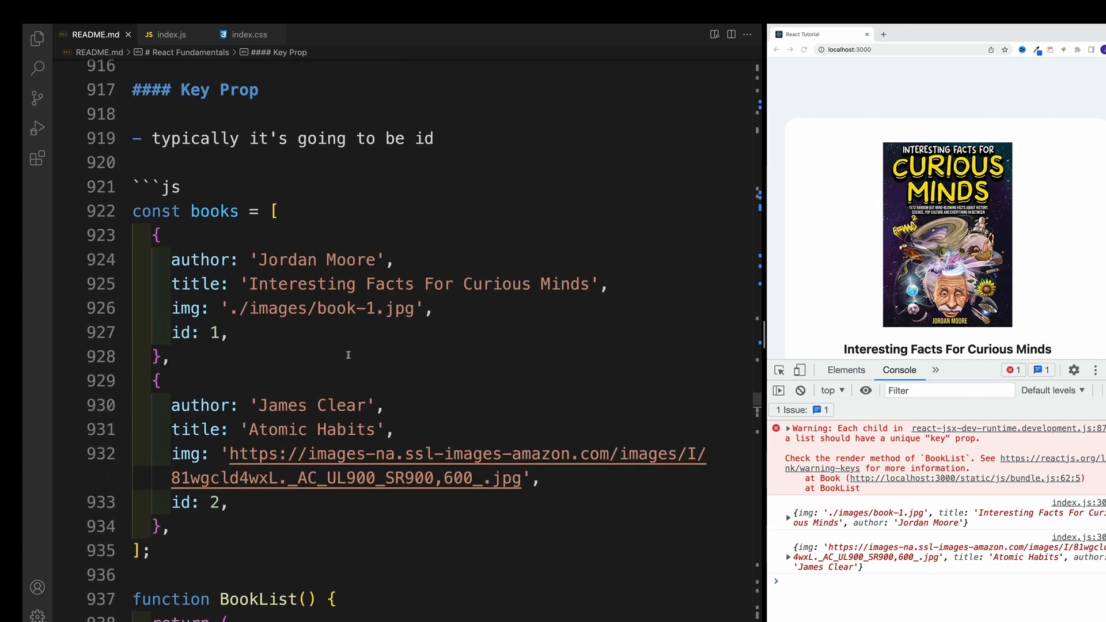
left_click(169, 34)
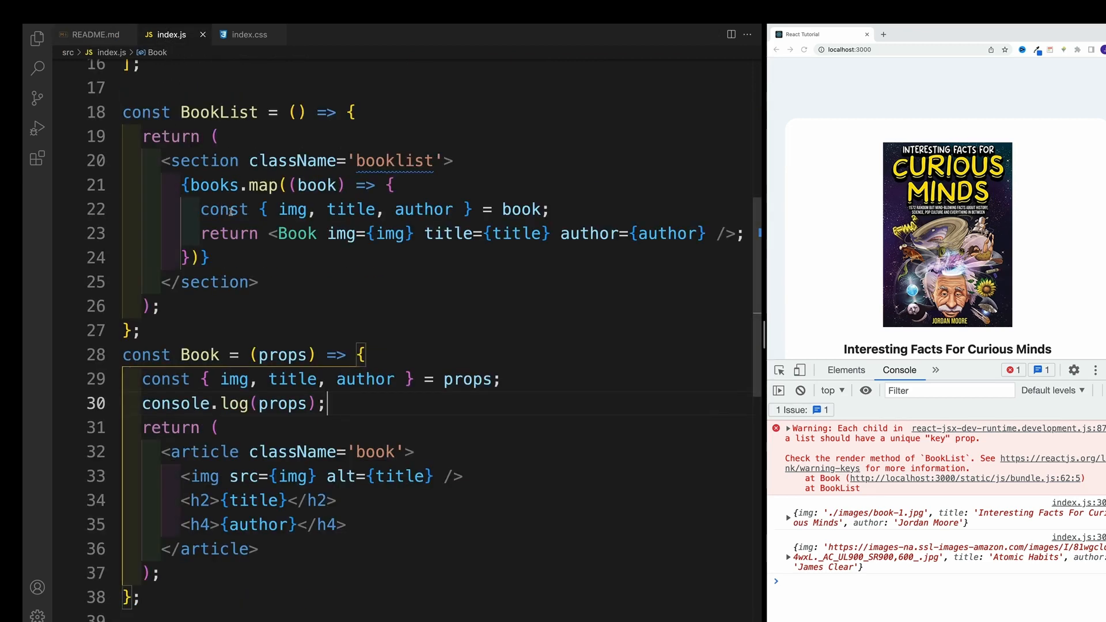
Add id: 1 and id: 2 to the two book objects after their img lines
scroll("up", 3)
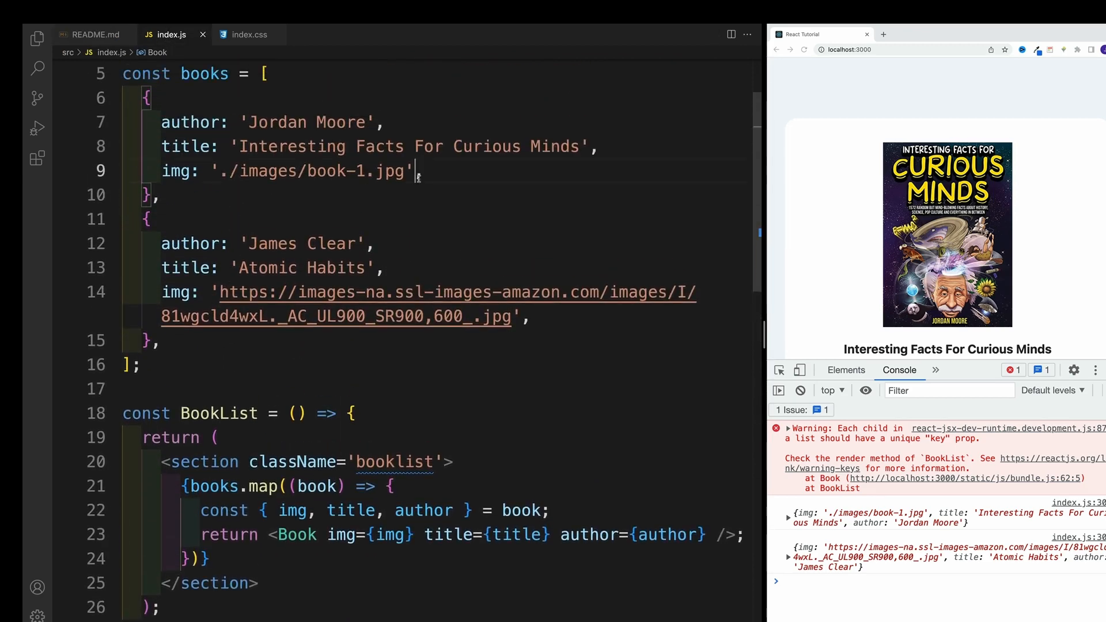
key("enter")
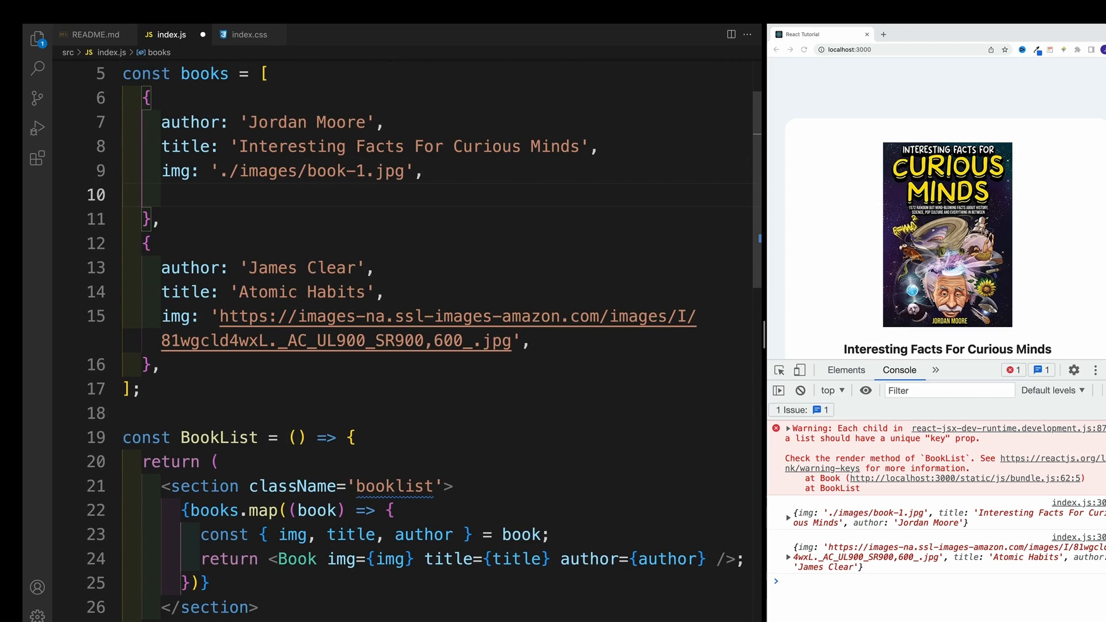
type("id:")
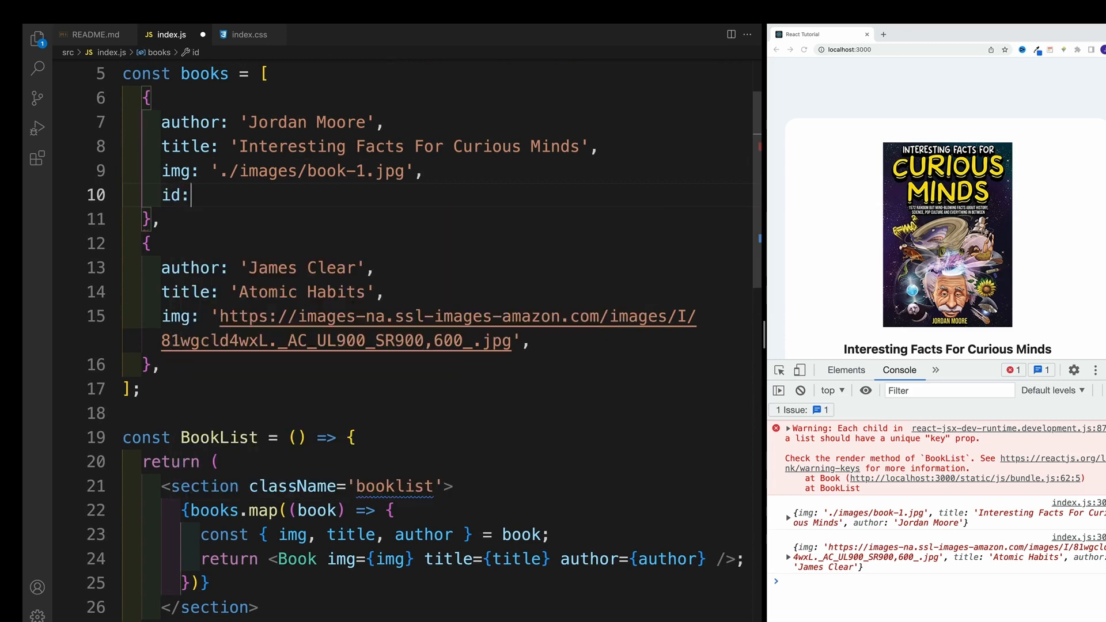
type("1,")
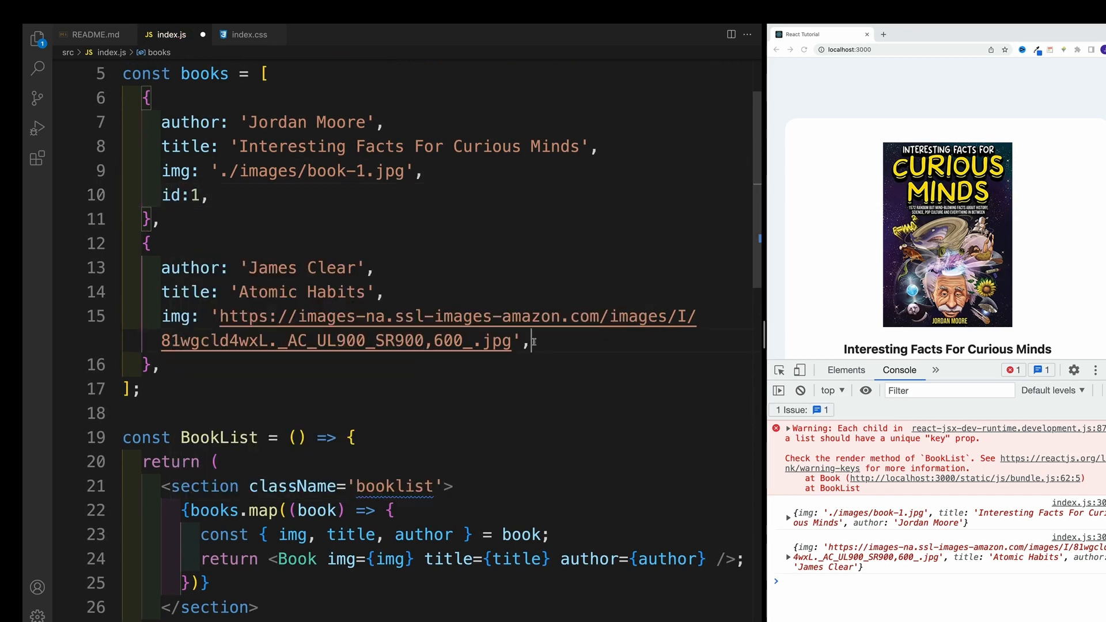
type("id:")
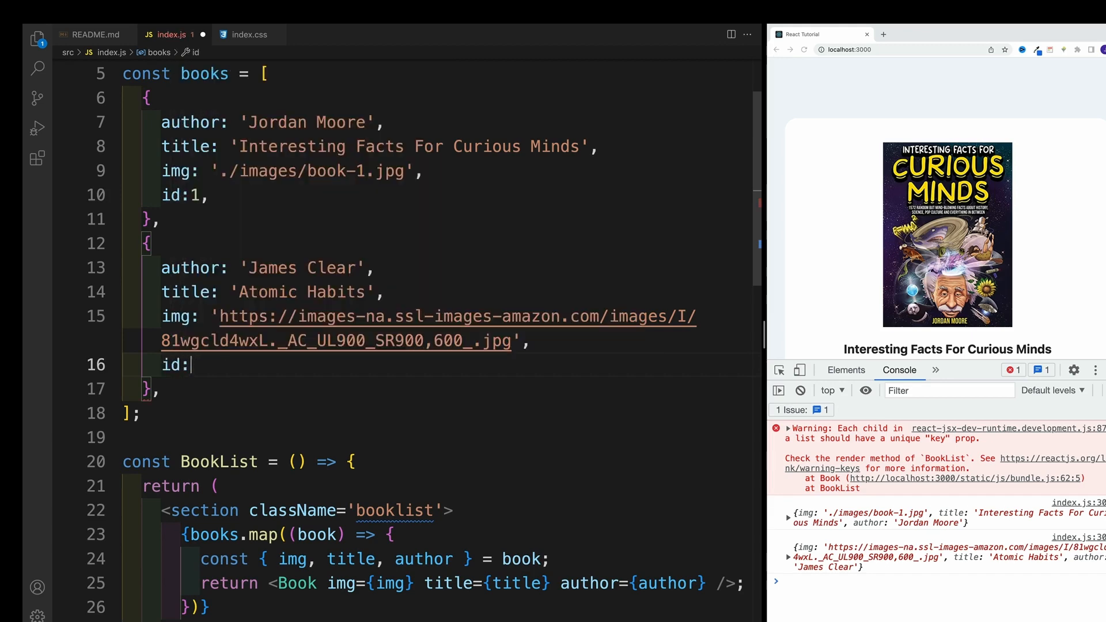
type("2,")
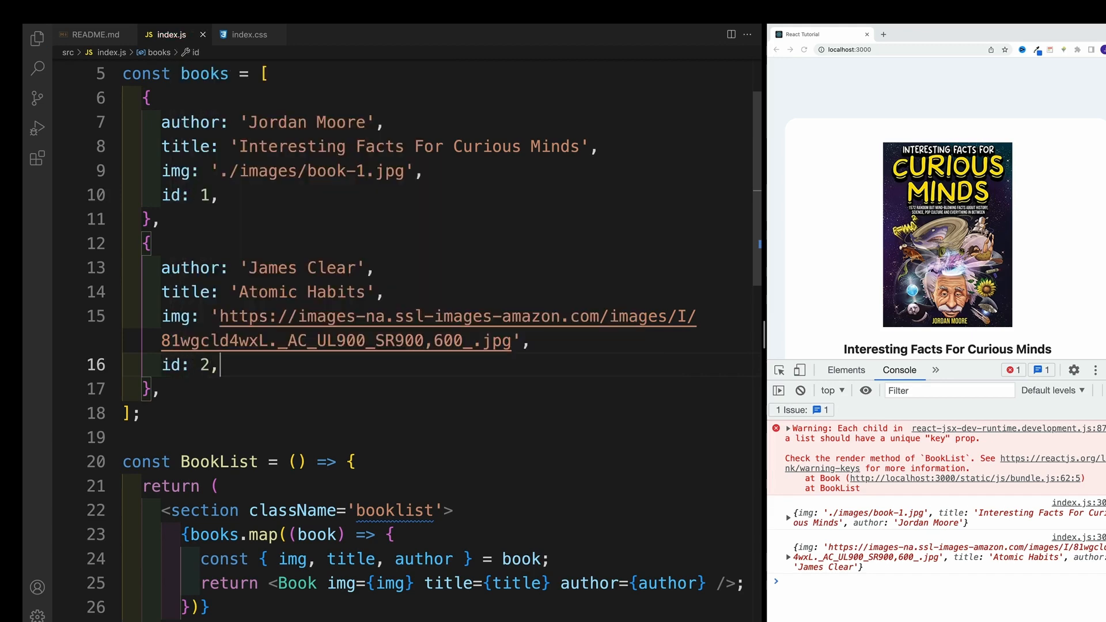
scroll("down", 3)
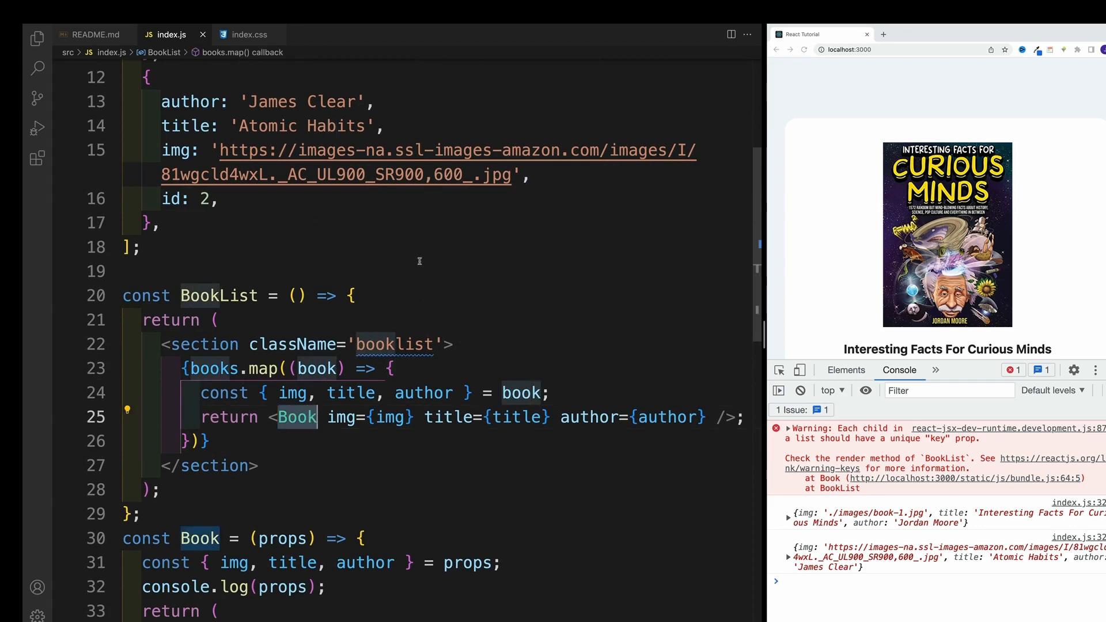
scroll("down", 3)
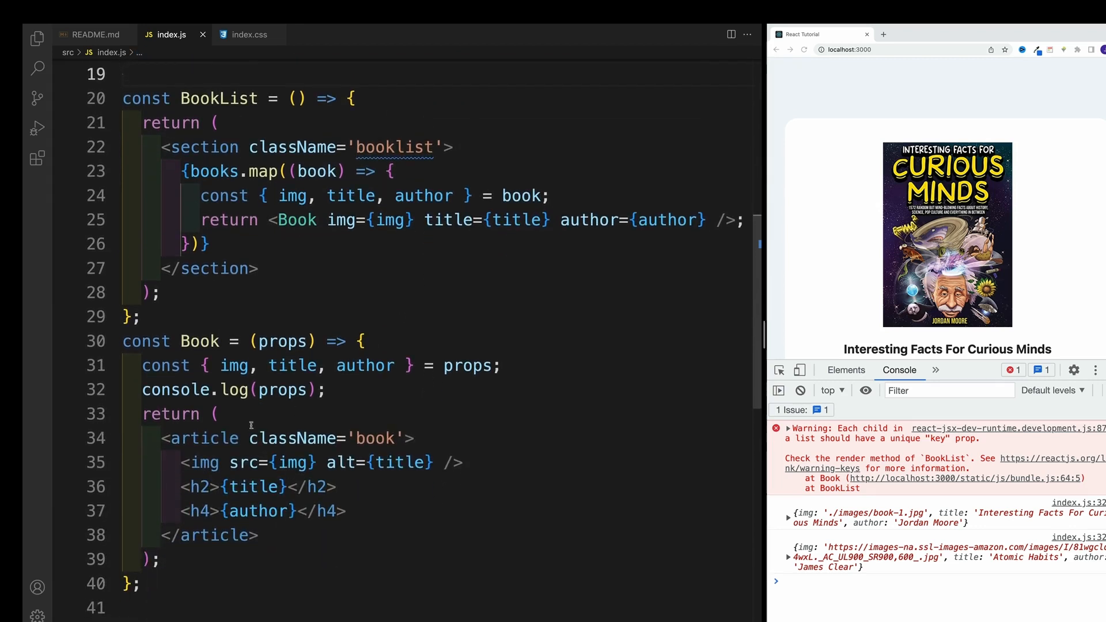
double_click(206, 438)
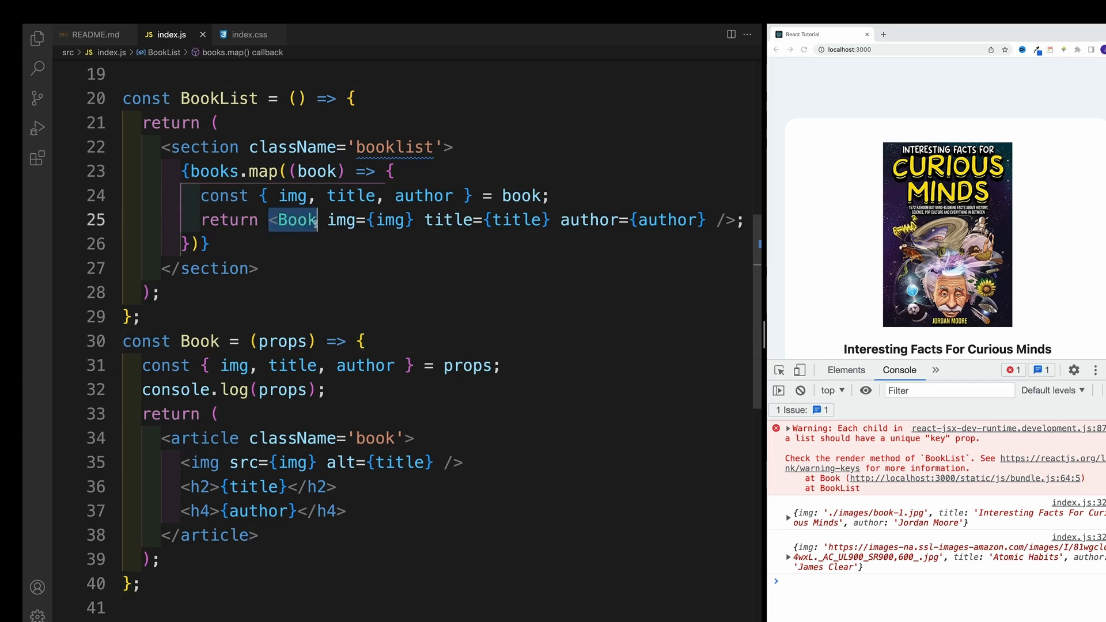
mouse_move(350, 270)
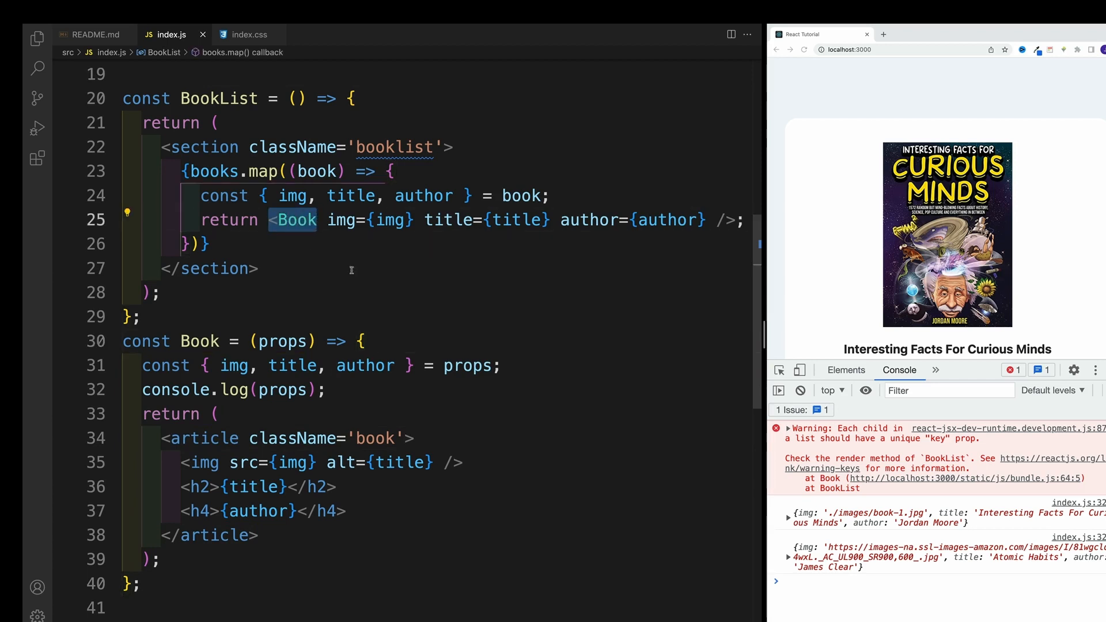
left_click(160, 292)
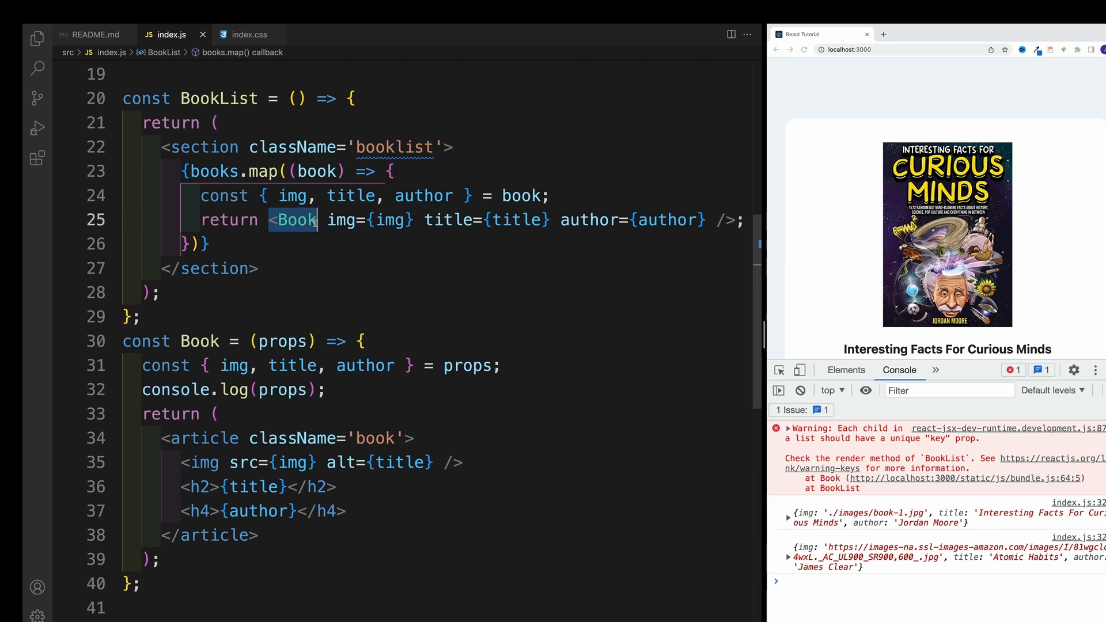
scroll("up", 3)
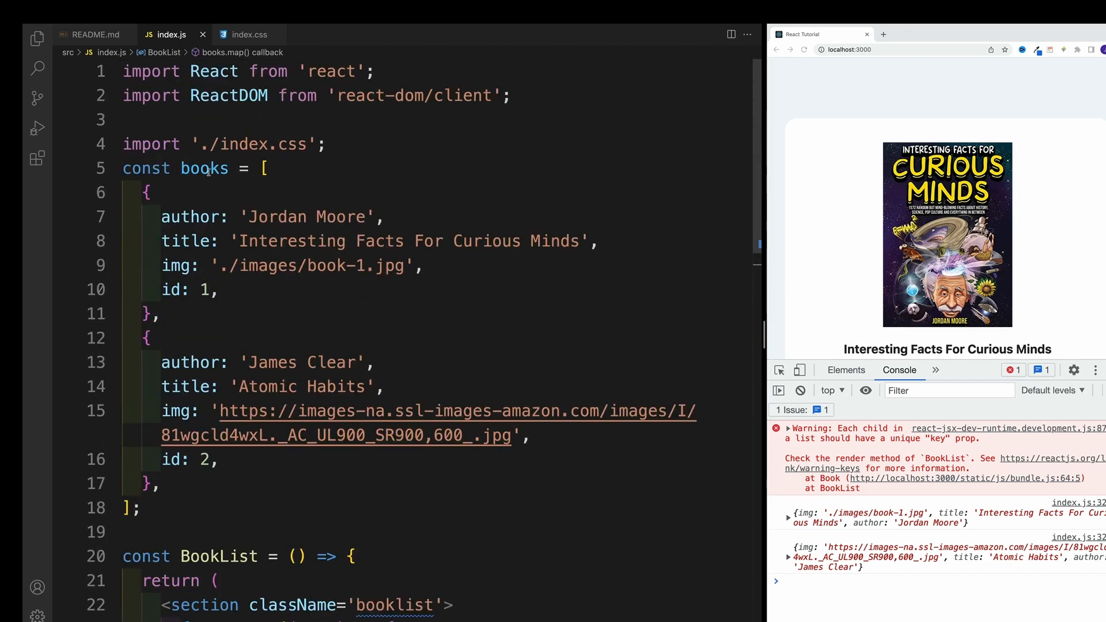
Glance at the README's list examples, then return to index.js
left_click(92, 35)
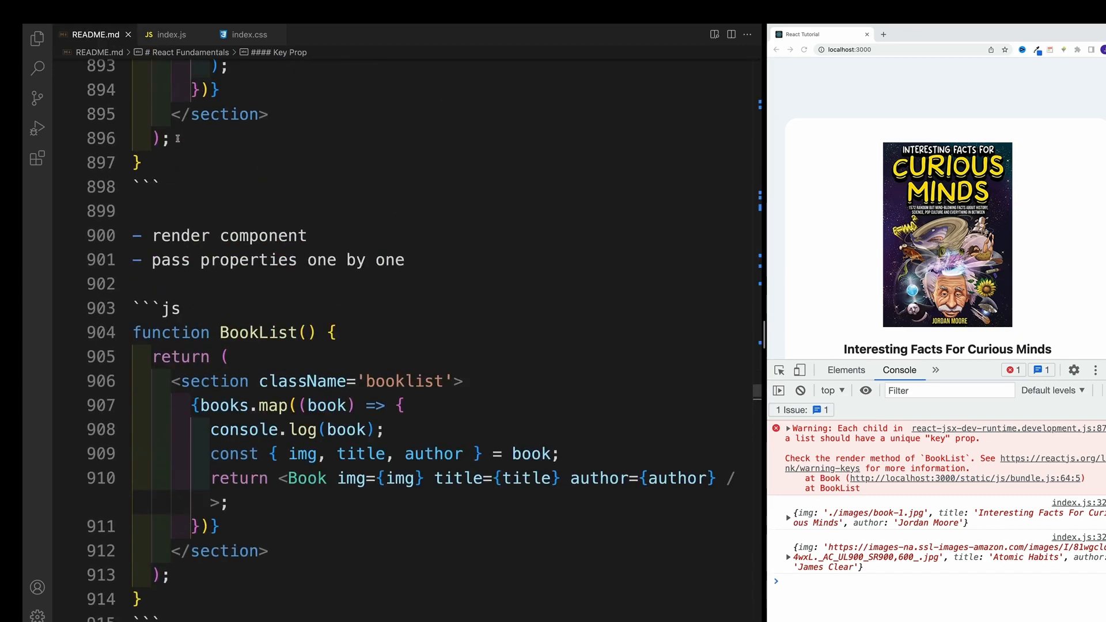
scroll("up", 3)
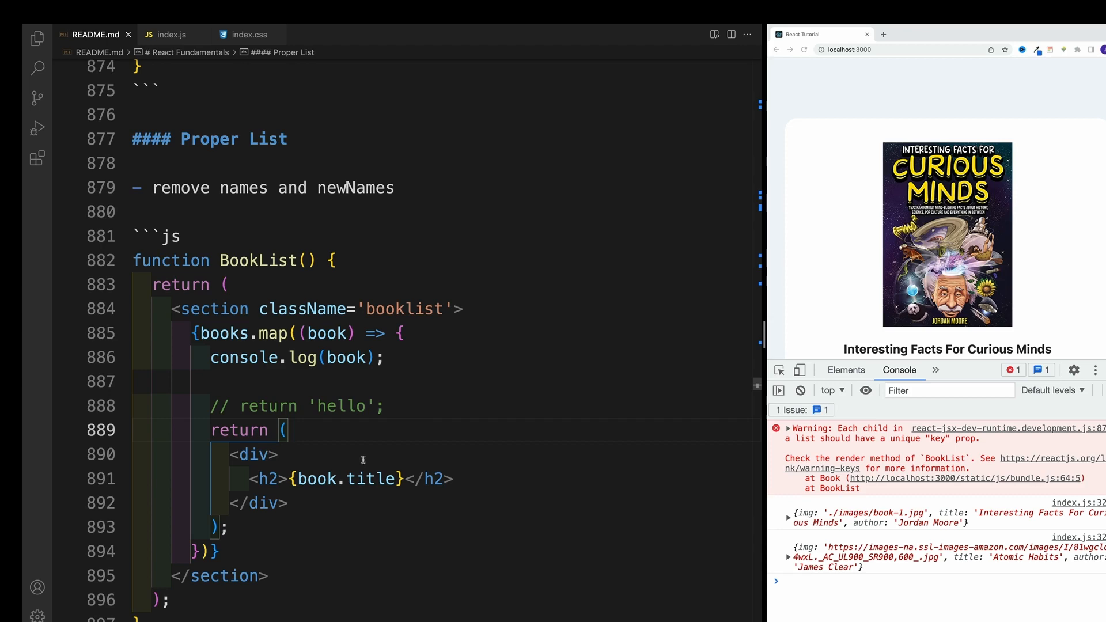
left_click(169, 35)
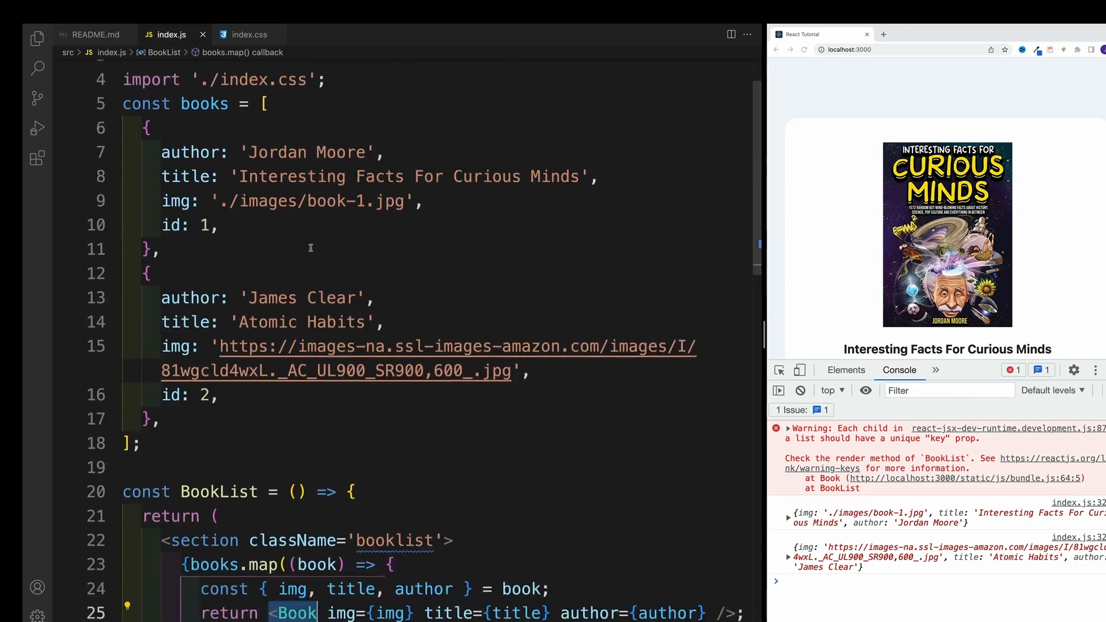
Destructure id in BookList's map callback, give each Book key={id}, then view the README
scroll("down", 3)
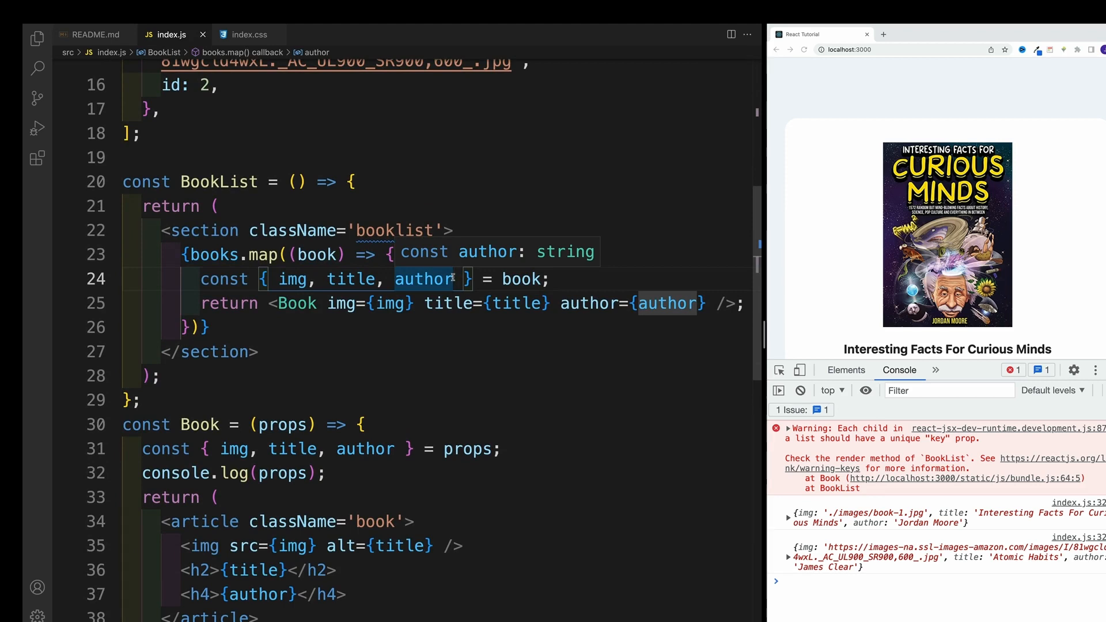
type(",id")
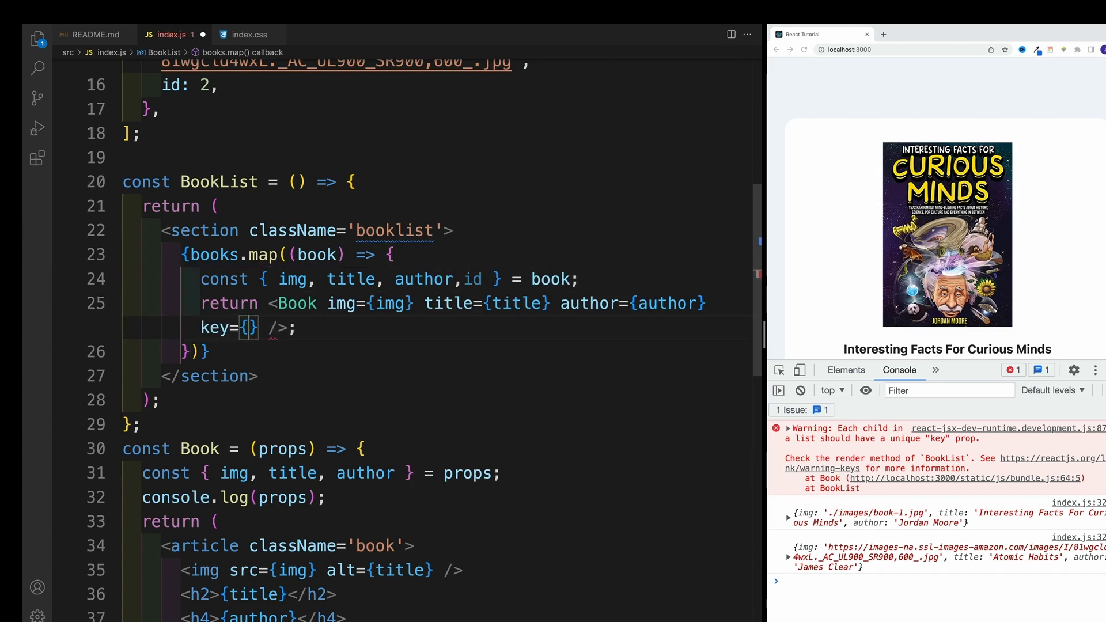
type("id")
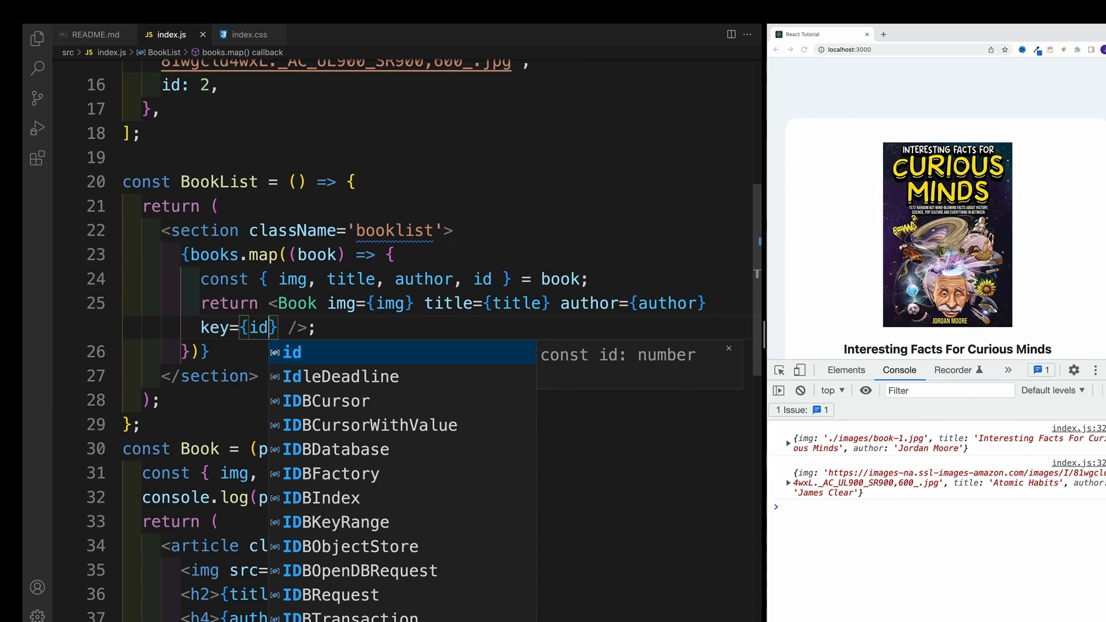
mouse_move(797, 238)
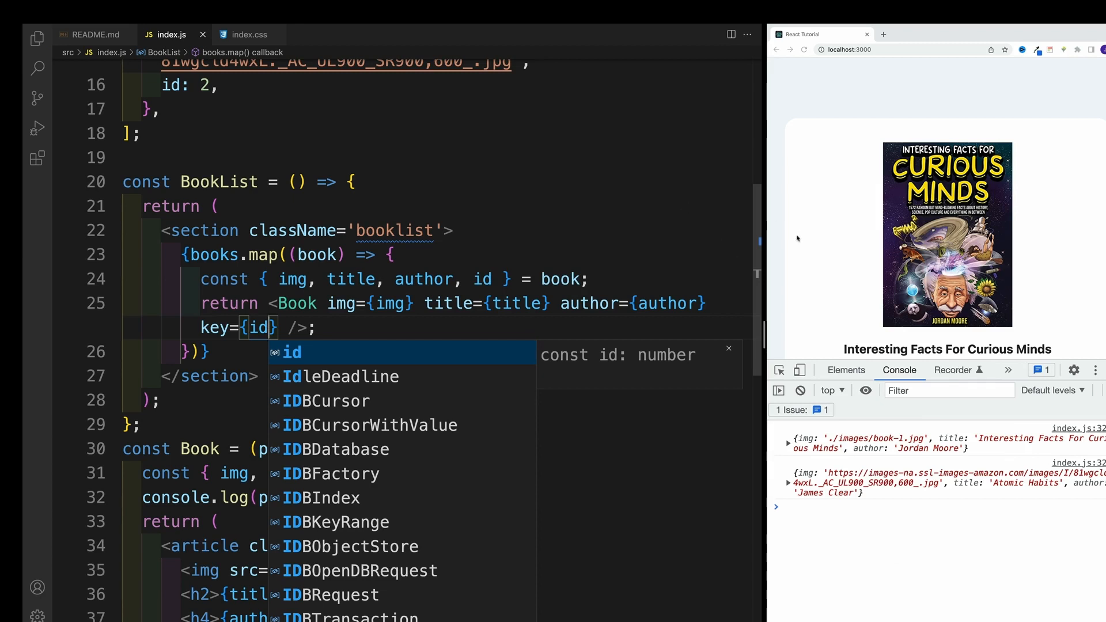
mouse_move(134, 78)
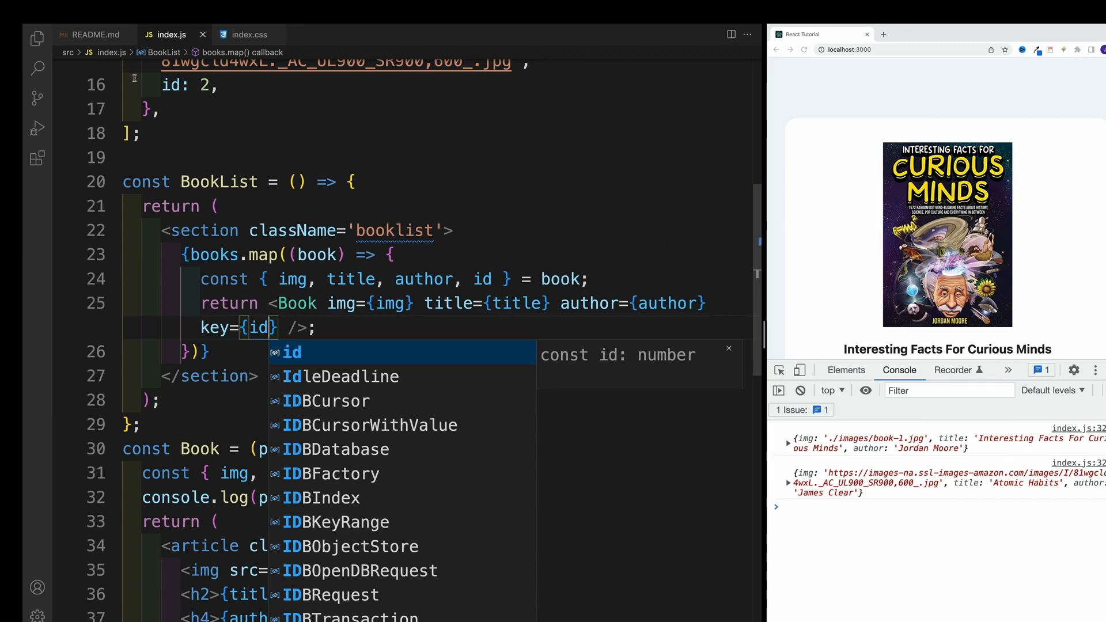
left_click(94, 35)
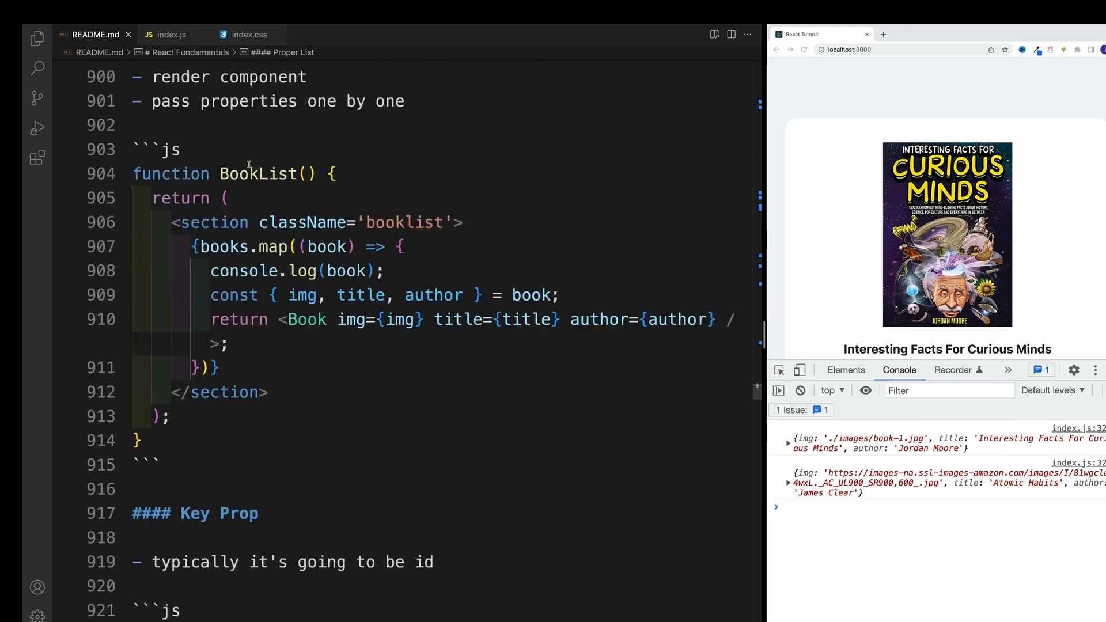
scroll("down", 3)
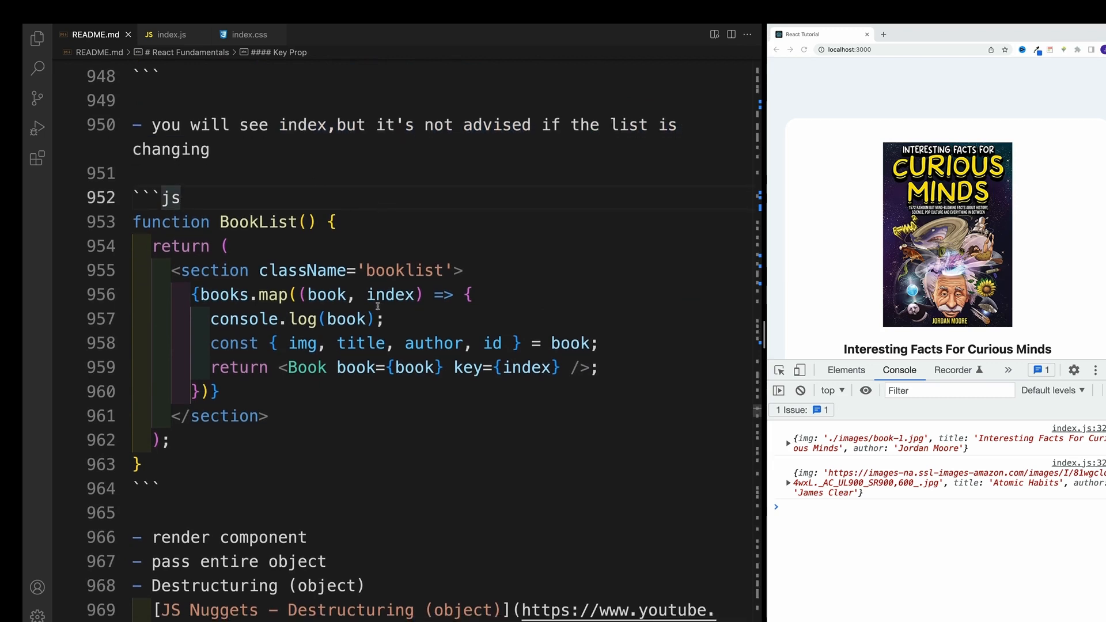
double_click(388, 295)
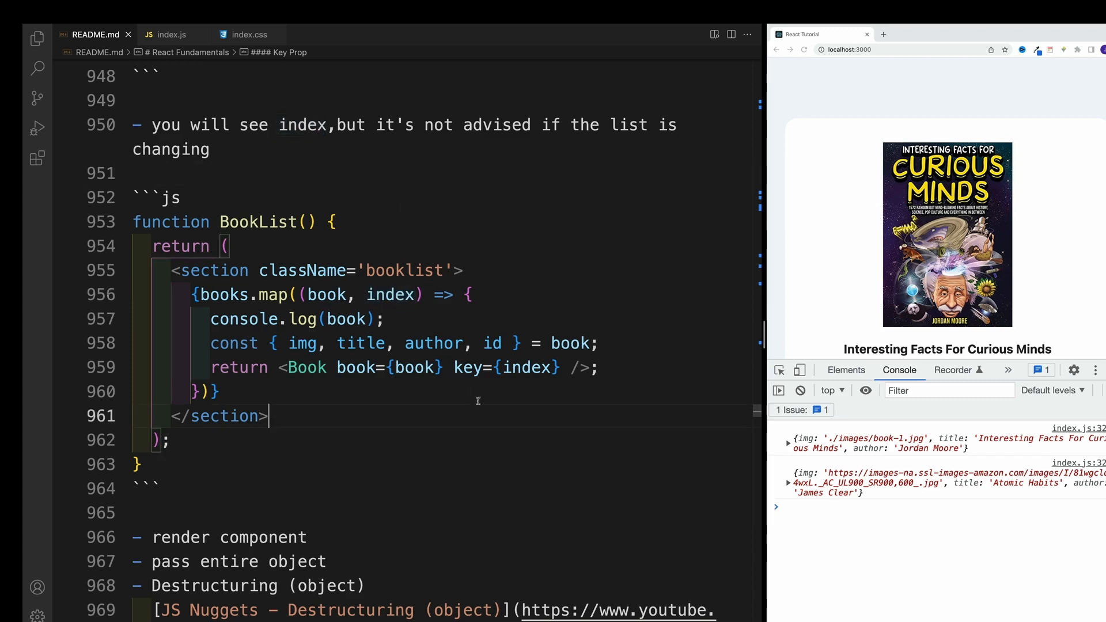
left_click(463, 270)
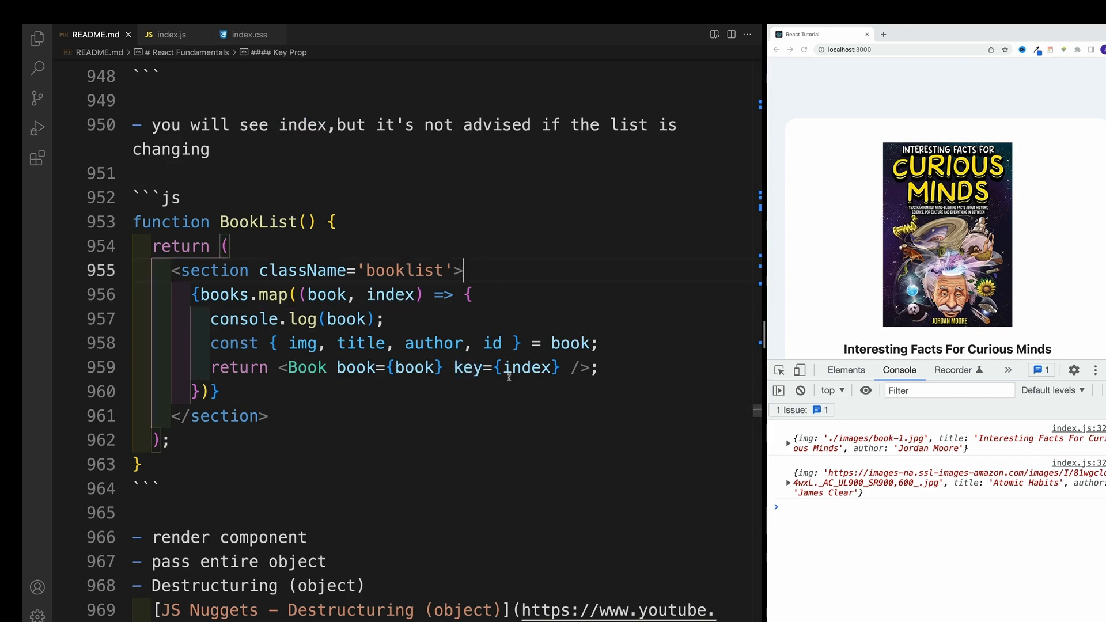
double_click(508, 367)
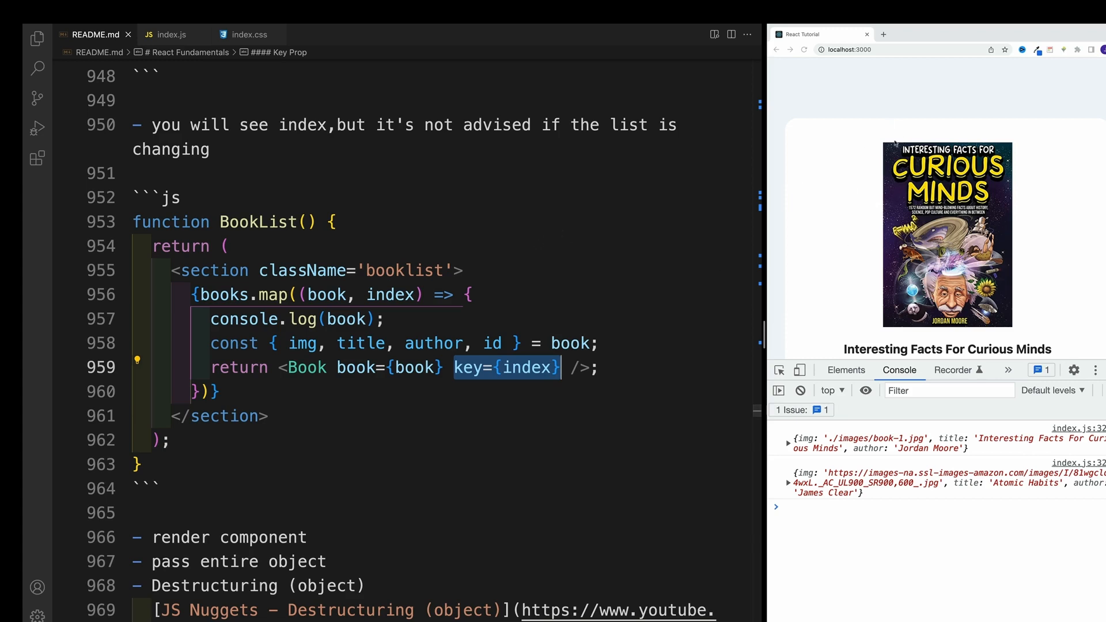
mouse_move(1009, 154)
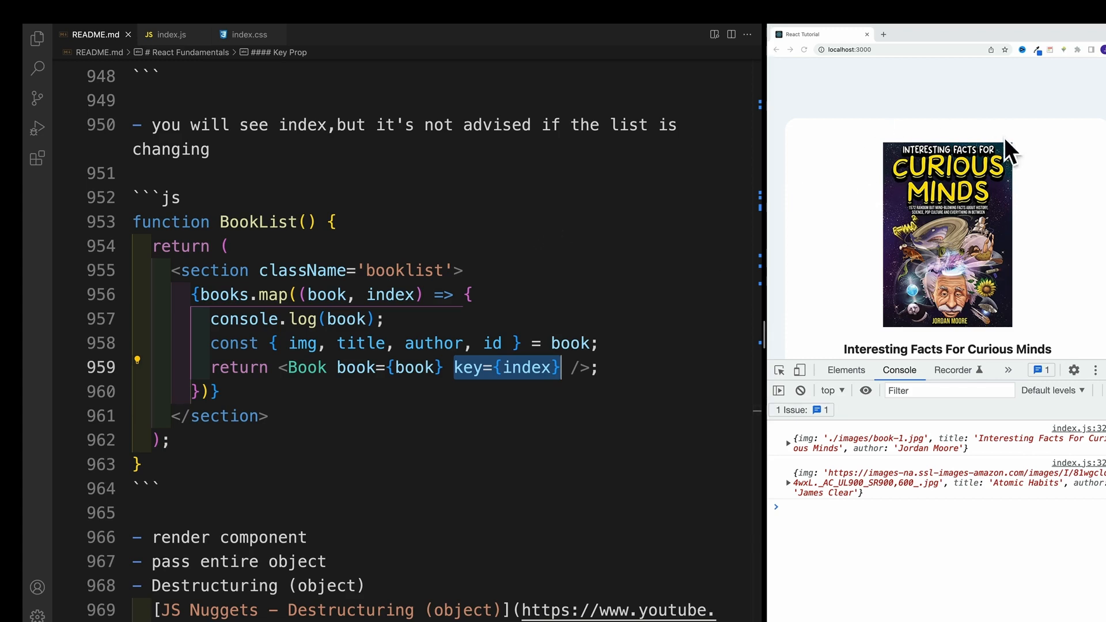
left_click(522, 273)
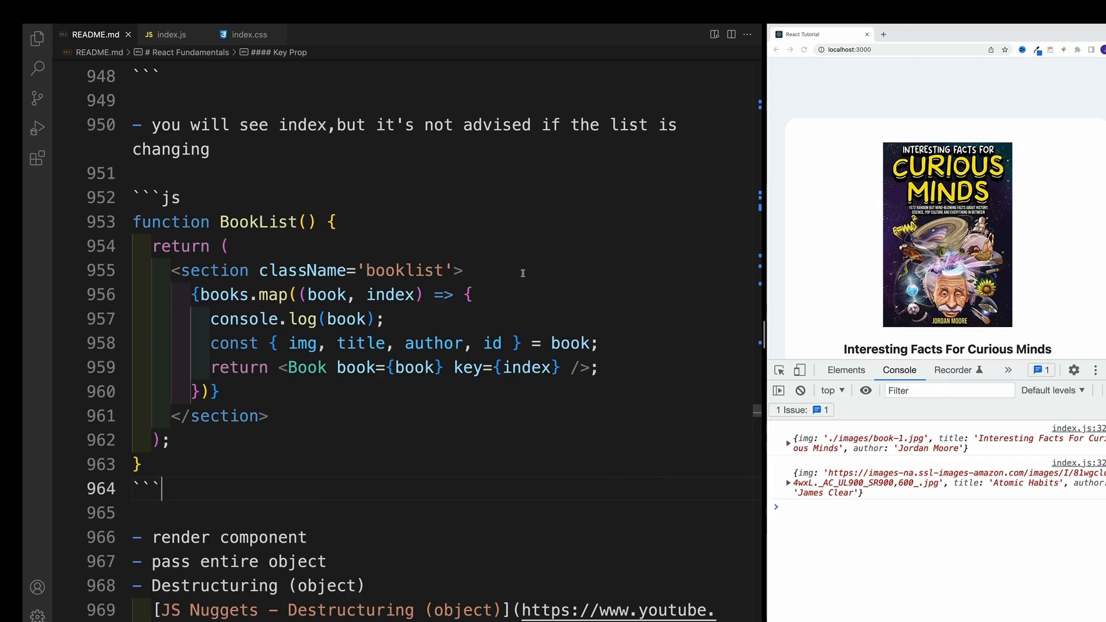
left_click(465, 271)
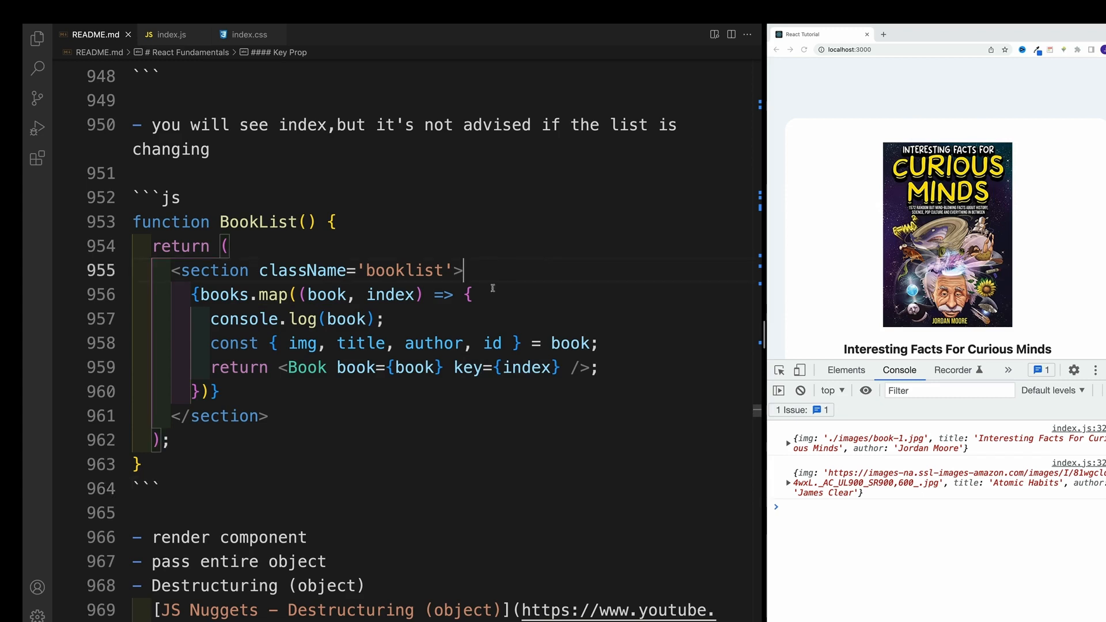
double_click(390, 295)
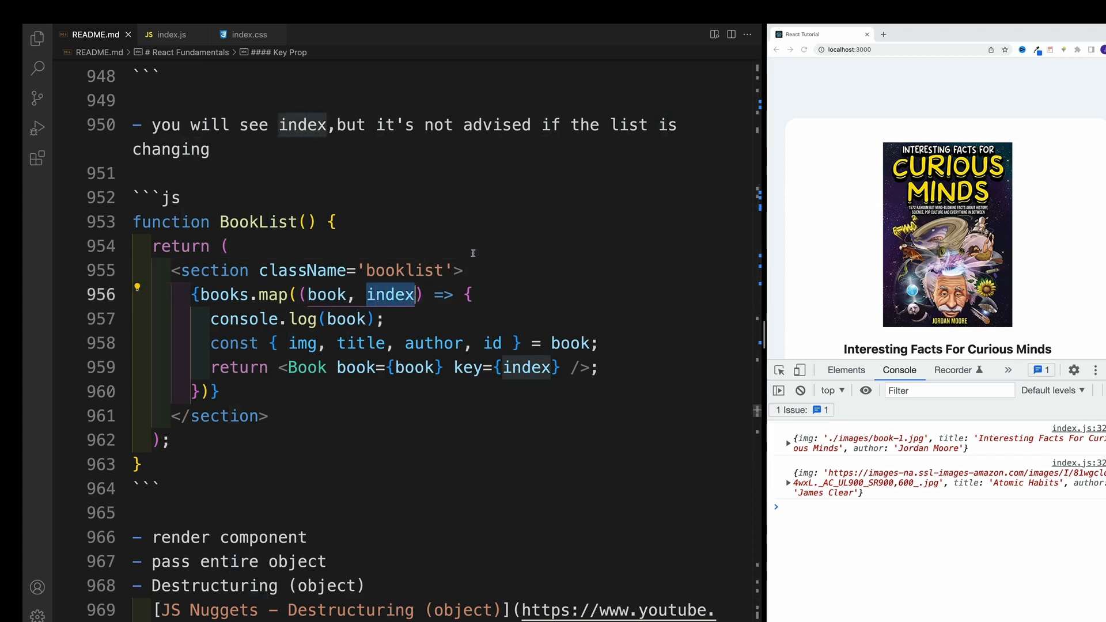
mouse_move(513, 230)
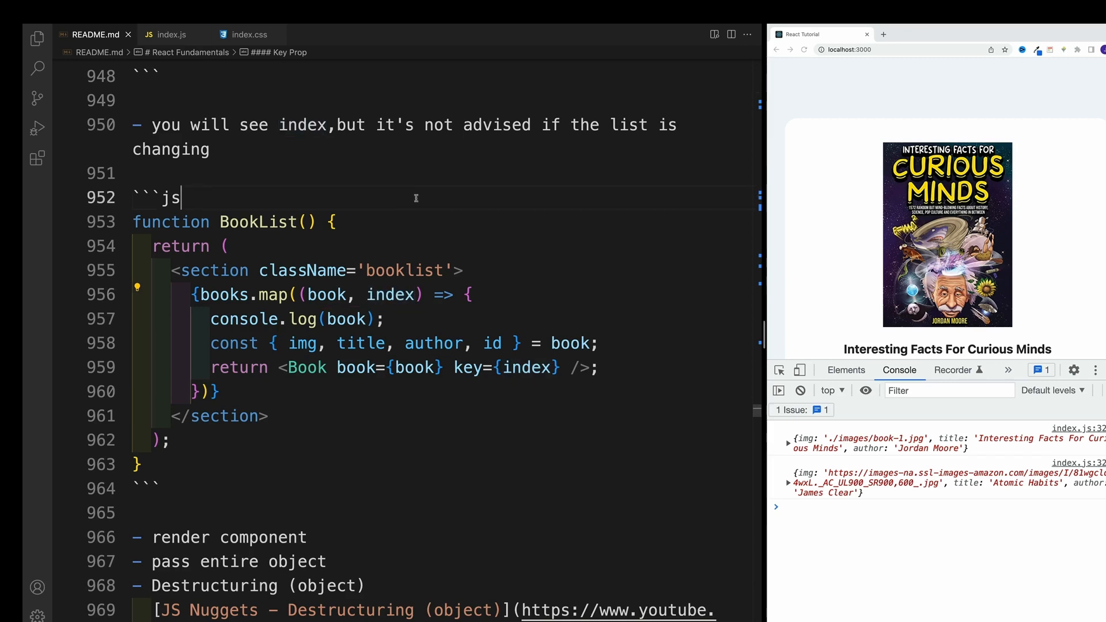
scroll("up", 3)
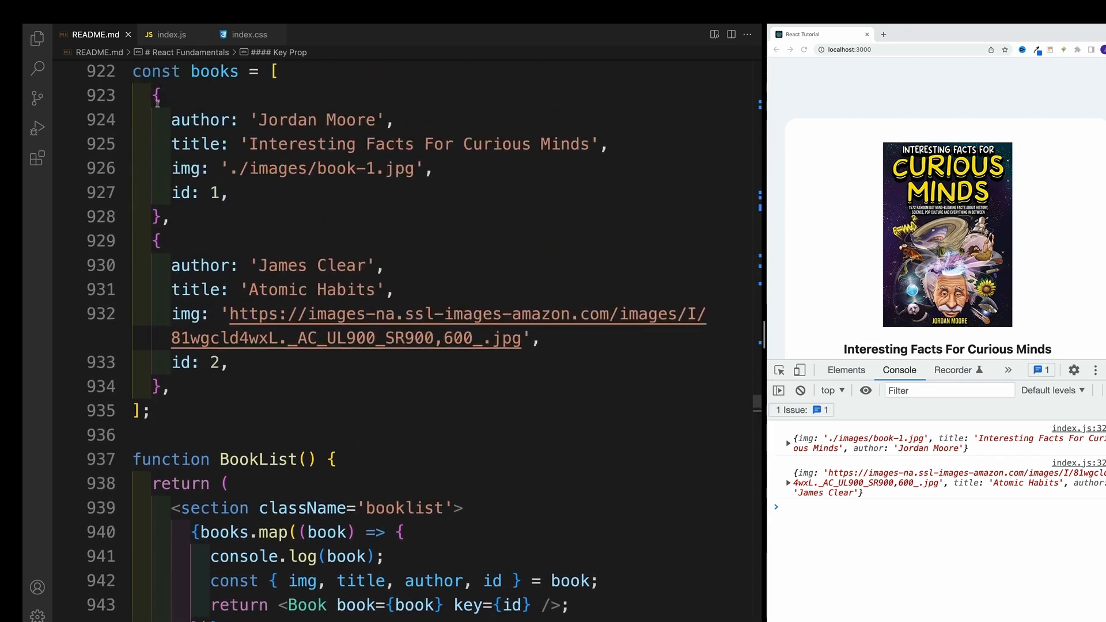
Return to index.js and scroll up to review the books' id fields
left_click(170, 34)
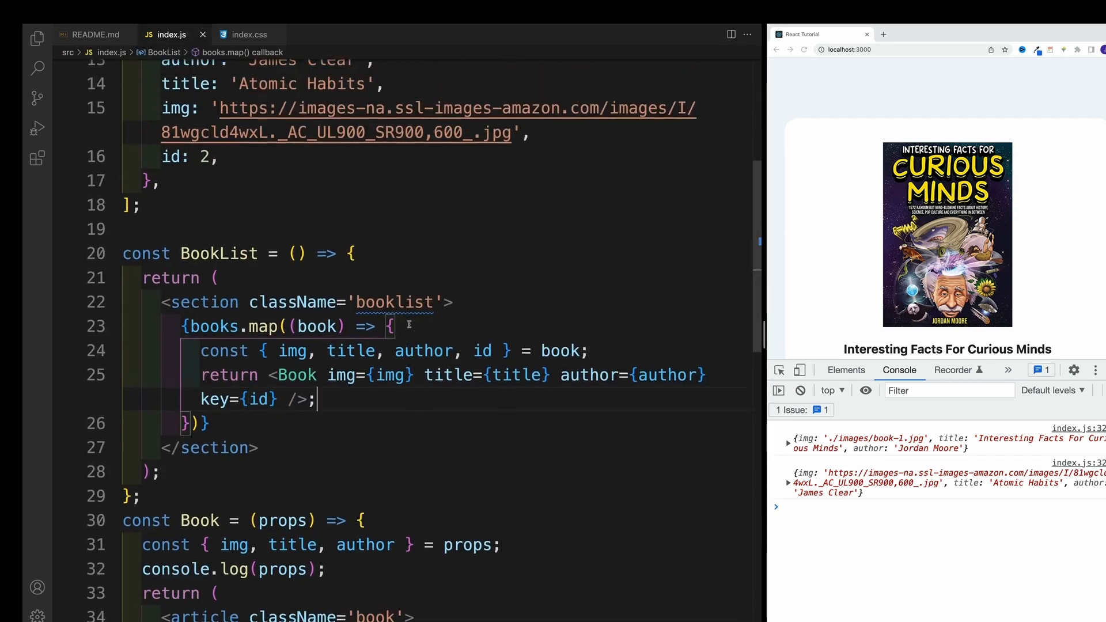
scroll("up", 3)
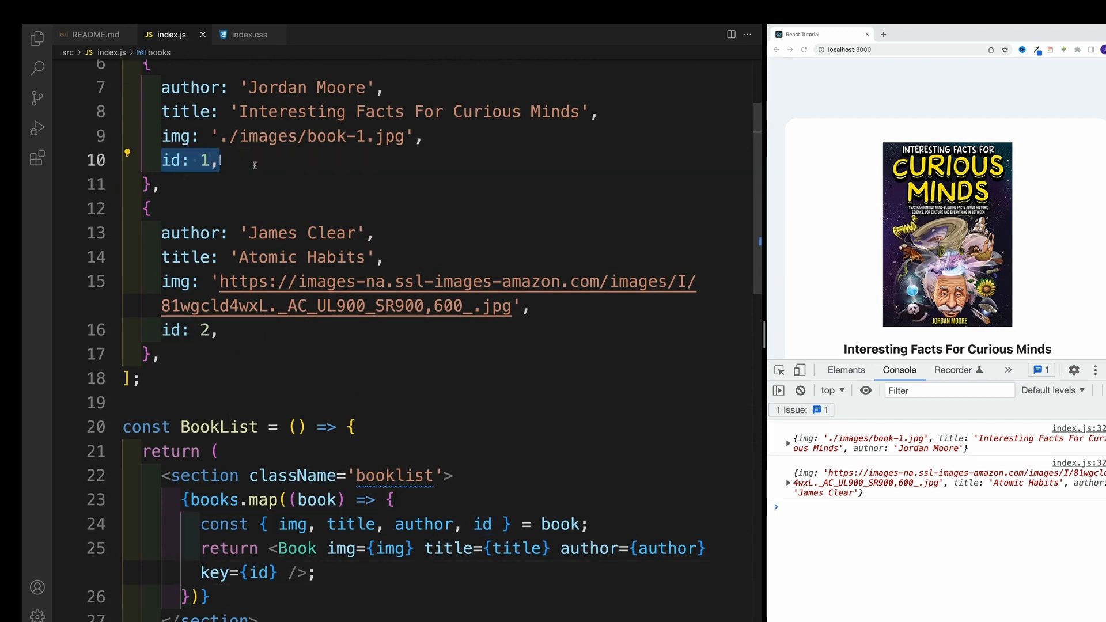
mouse_move(353, 171)
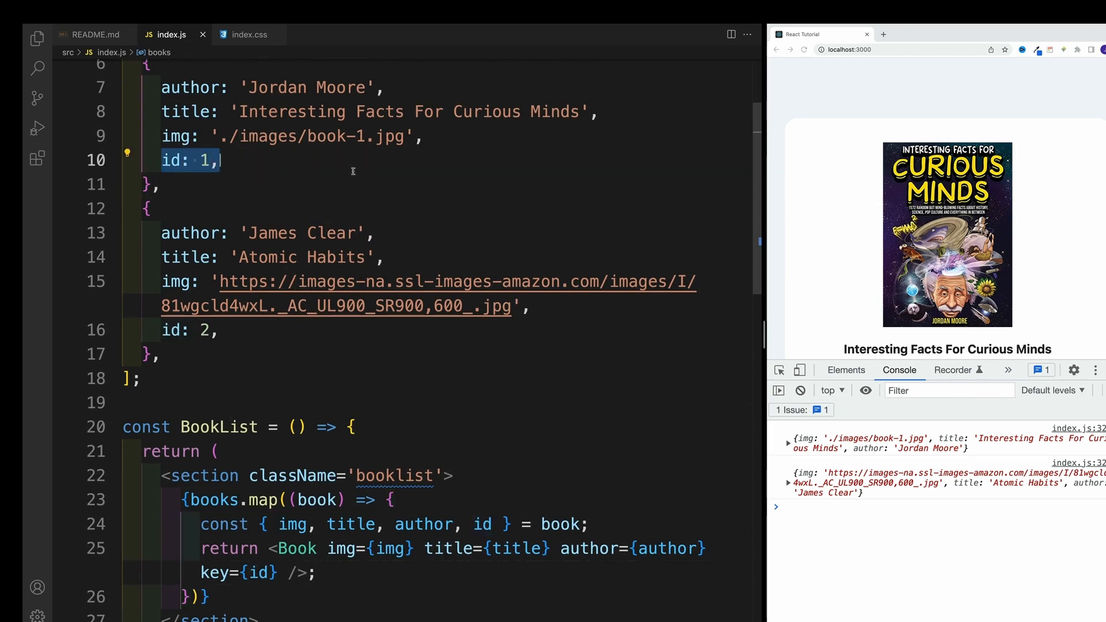
mouse_move(335, 187)
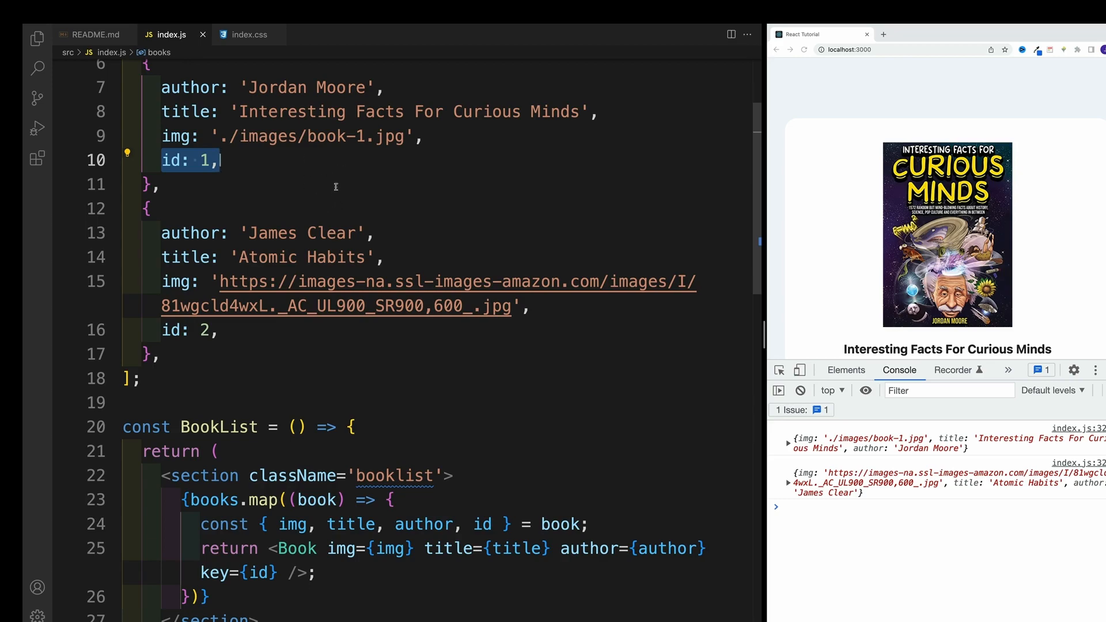